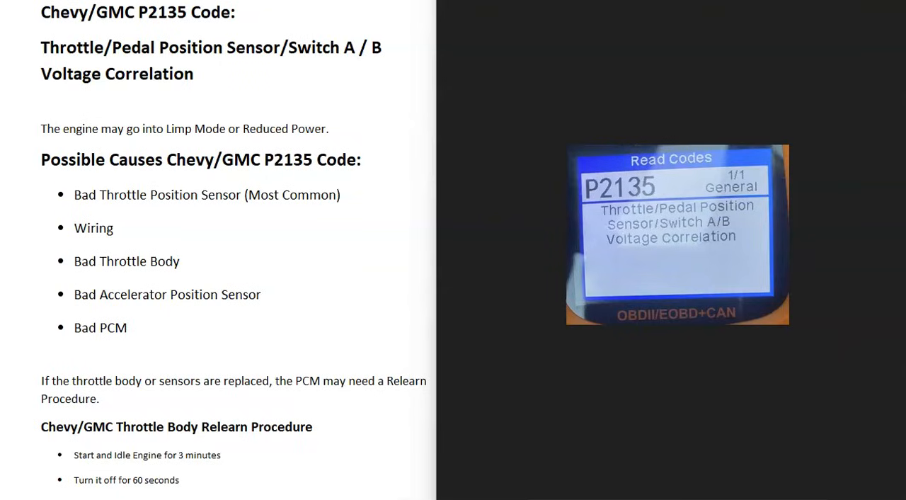
pyautogui.moveTo(536, 455)
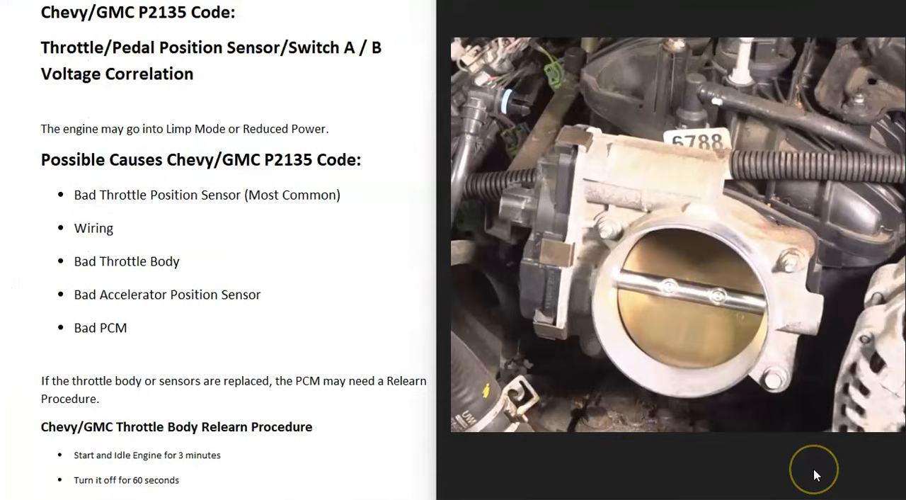
pyautogui.scroll(-3)
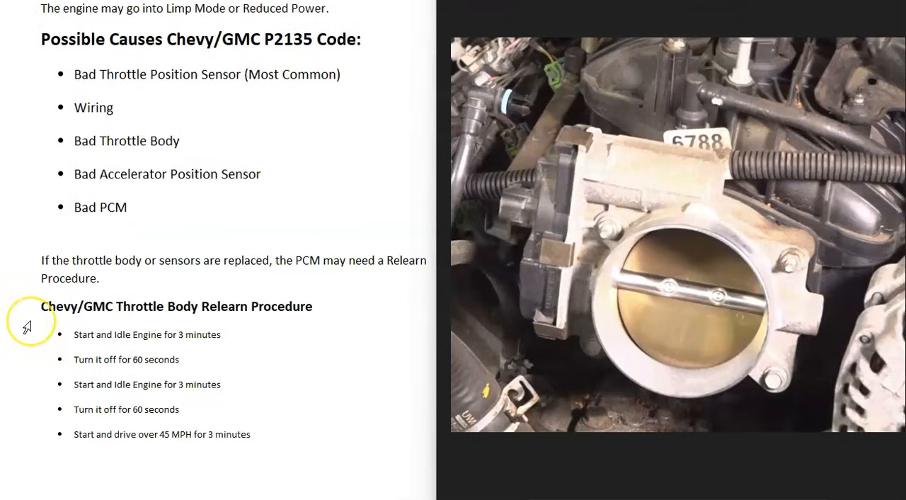